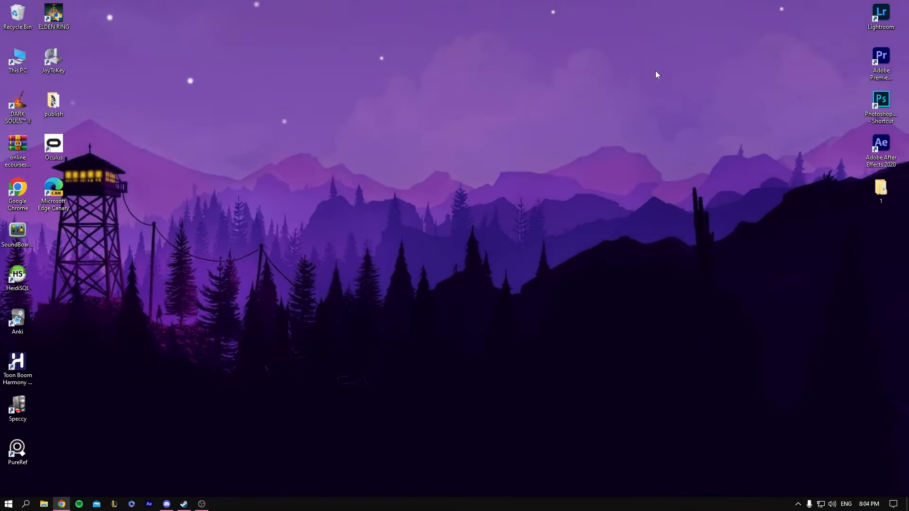
pyautogui.moveTo(386, 249)
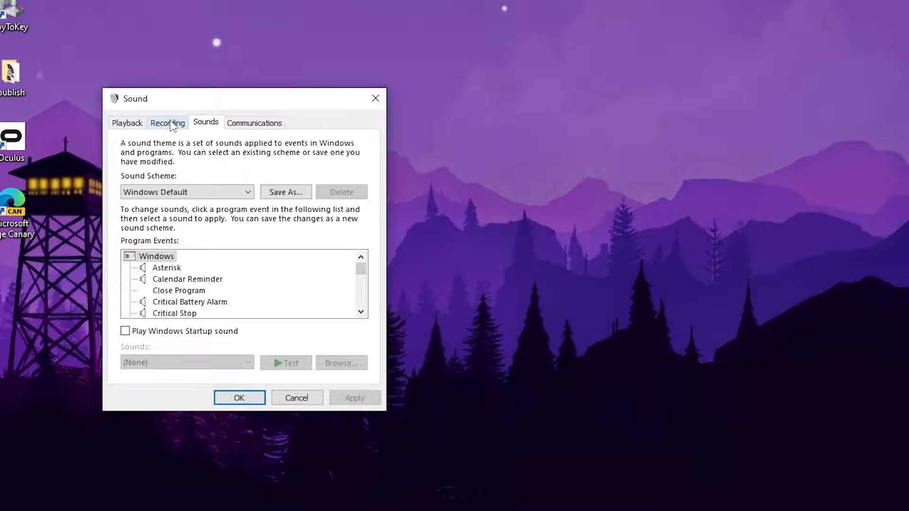
# - Make the Yeti Classic microphone the default recording device in Windows Sound
pyautogui.click(168, 122)
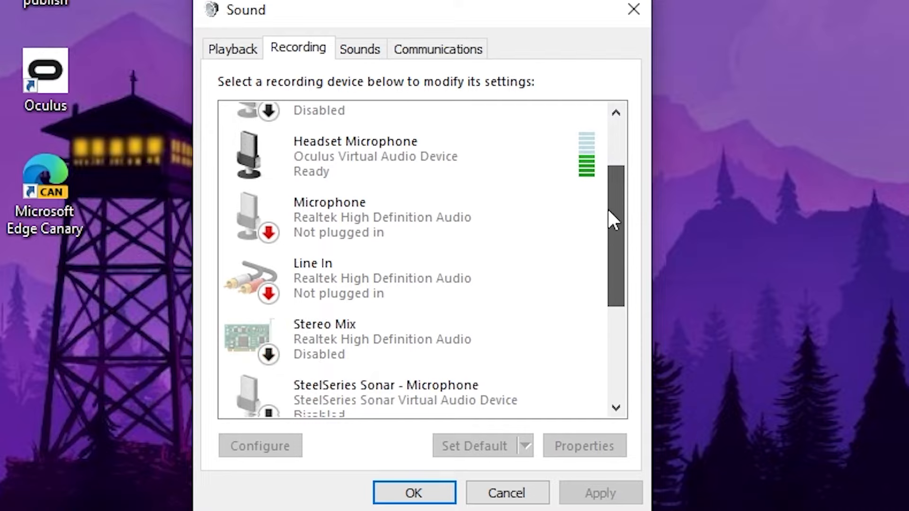
pyautogui.scroll(-3)
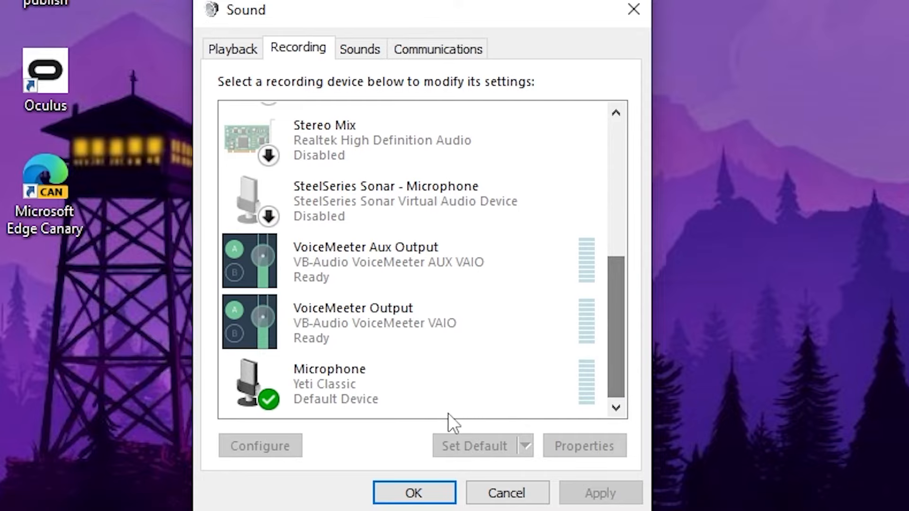
pyautogui.click(330, 384)
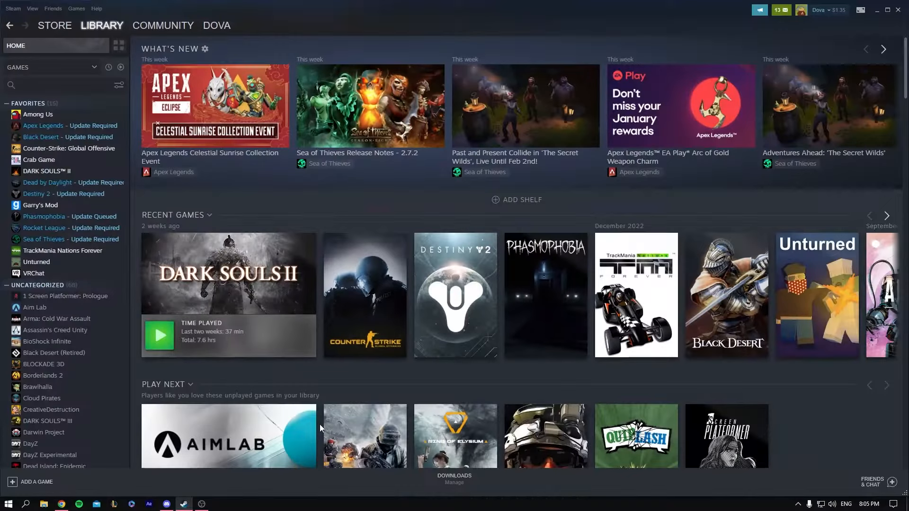
# - Review Steam voice settings with input device Default and open-microphone transmission
pyautogui.click(872, 481)
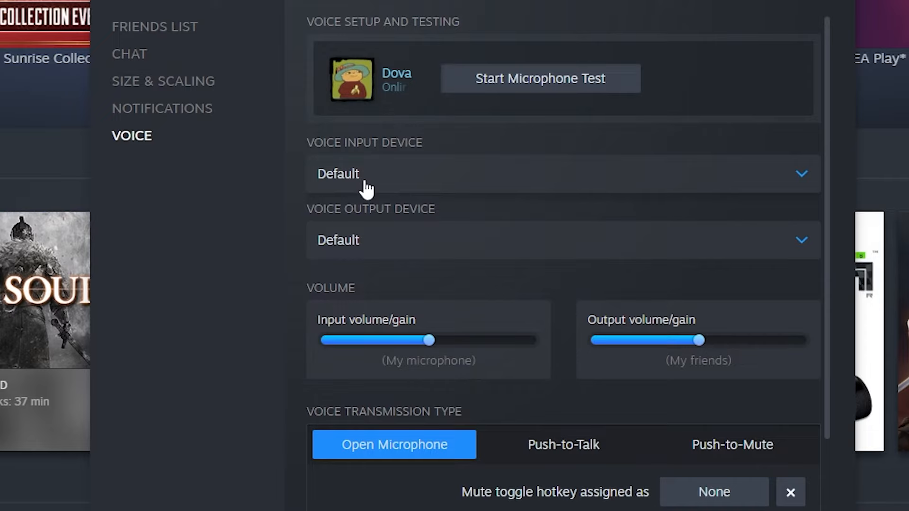
pyautogui.click(560, 174)
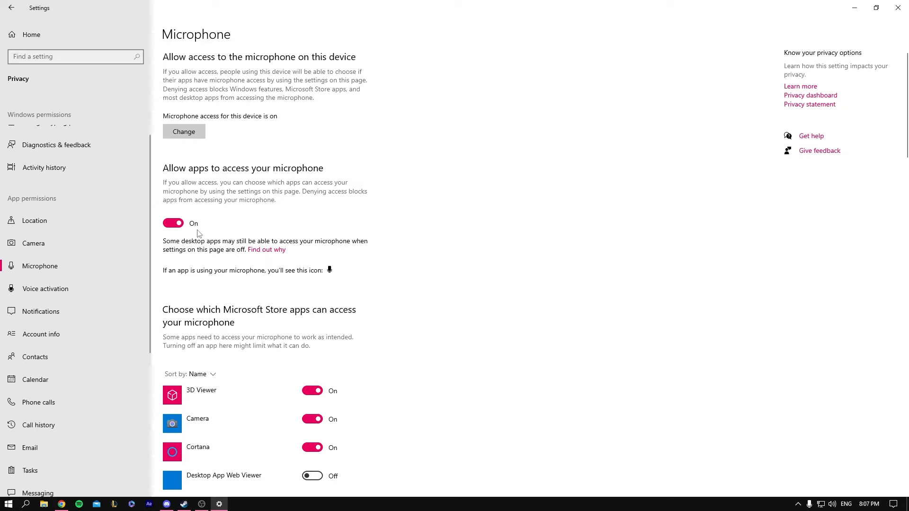
# - Confirm 'Allow apps to access your microphone' is On in Windows privacy settings
pyautogui.scroll(-3)
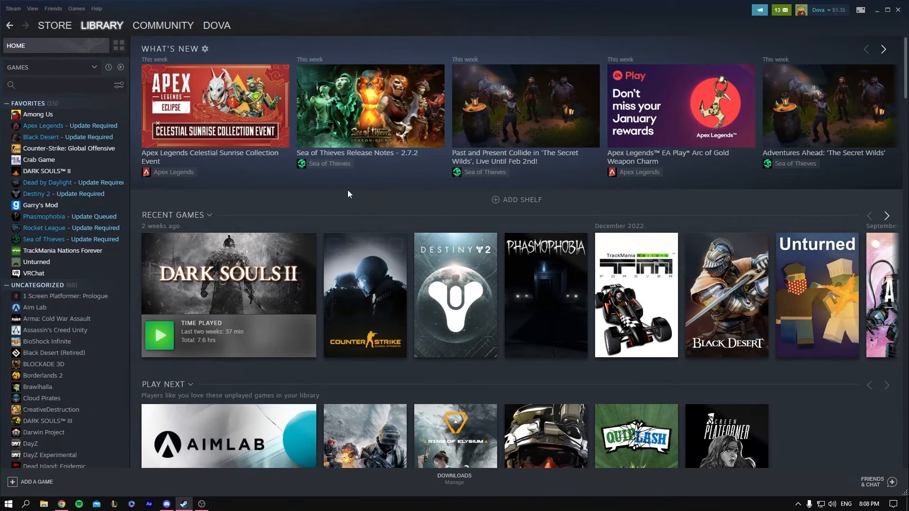
# - Return to the Steam library and bring up the top-left Steam menu
pyautogui.rightClick(830, 503)
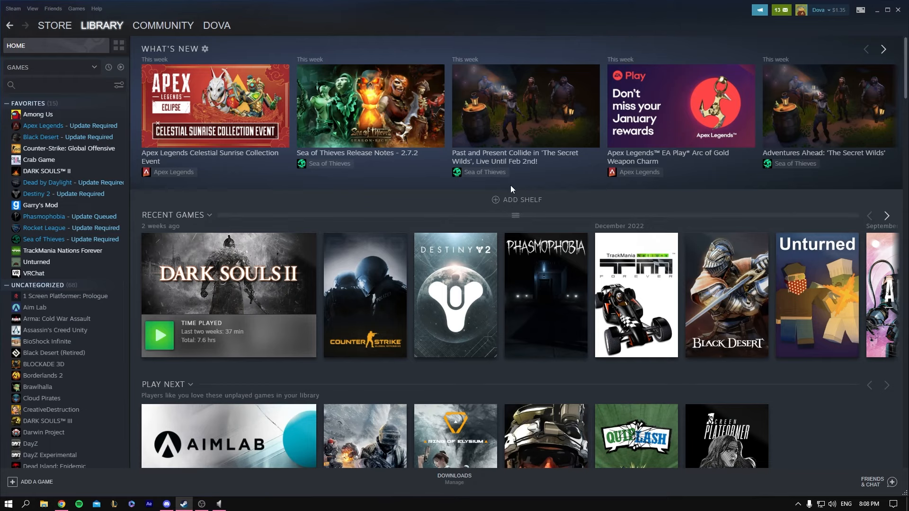
pyautogui.click(12, 9)
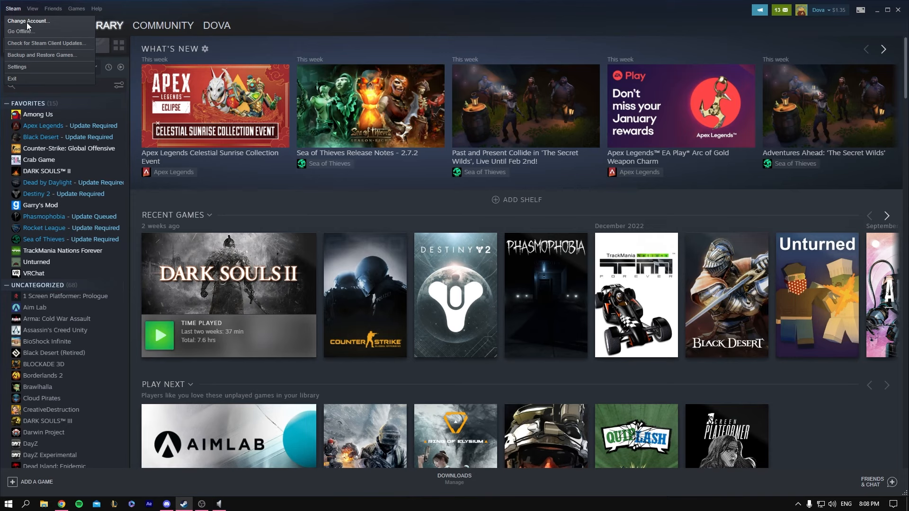